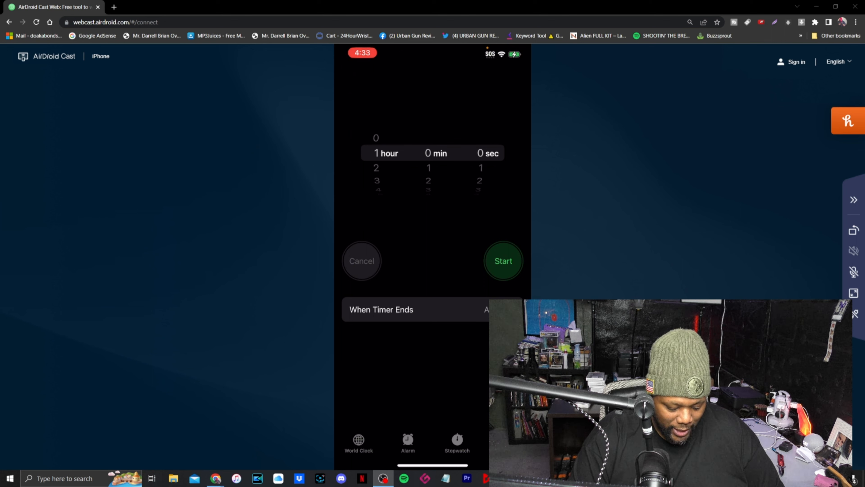
Switch the mirrored Clock app from Timer to the Alarm list.
left_click(407, 442)
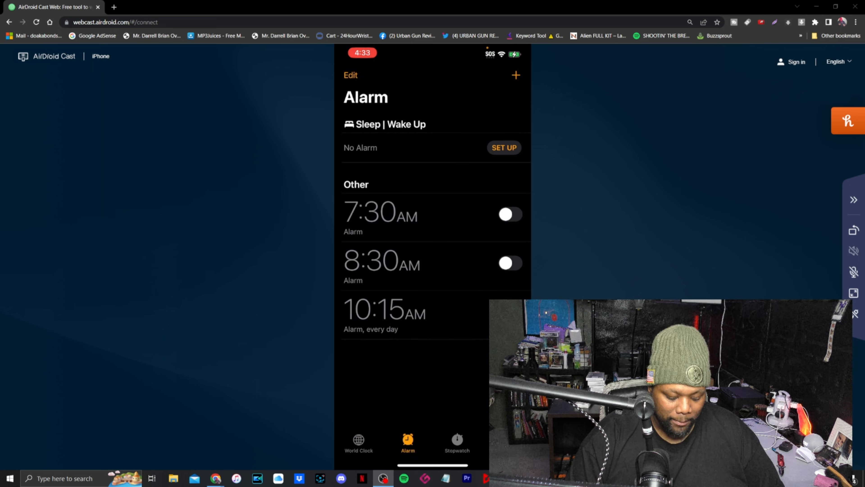
Switch on the 7:30 AM alarm, leaving 8:30 AM and 10:15 AM off.
left_click(381, 216)
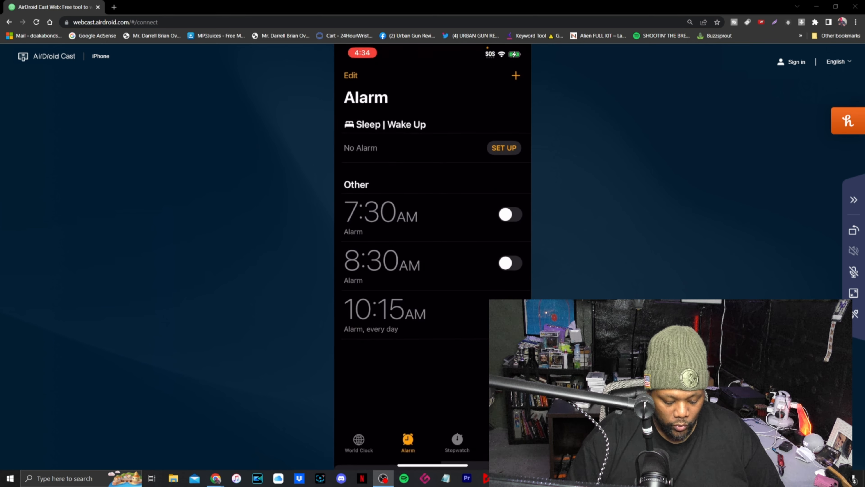
left_click(510, 214)
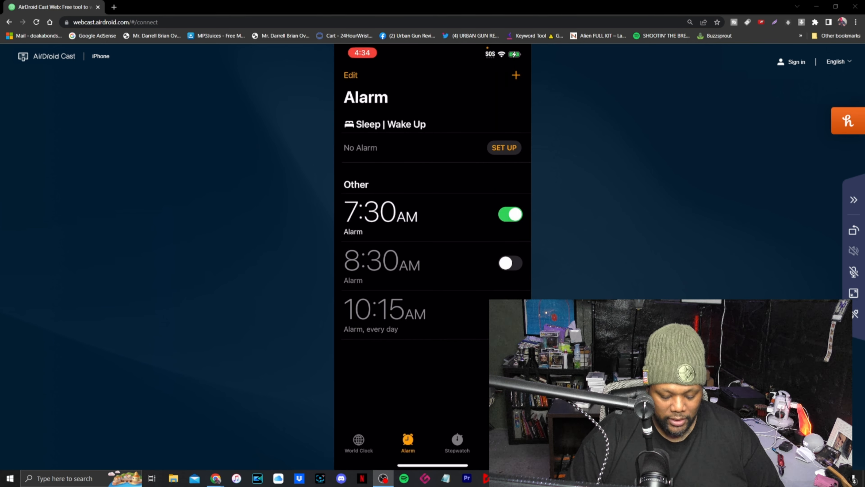